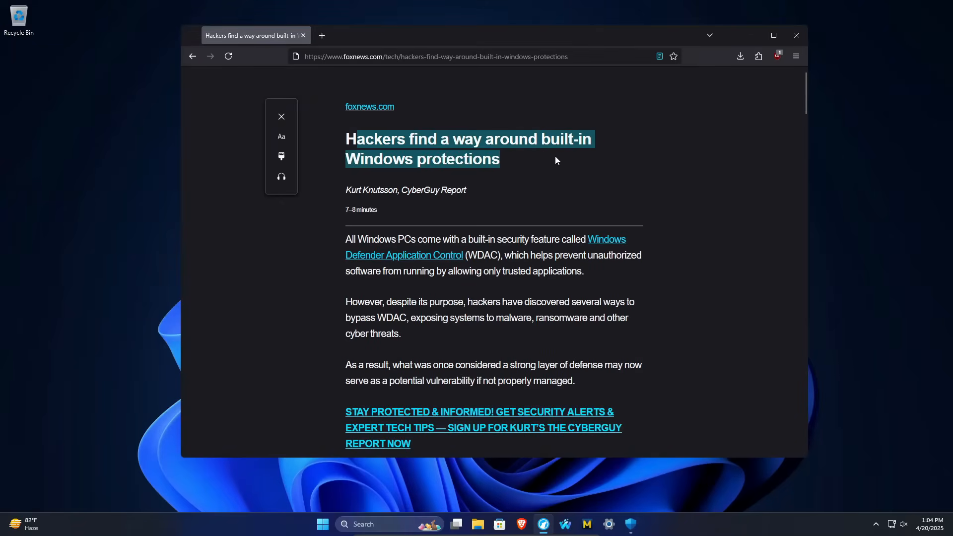
mouse_move(368, 120)
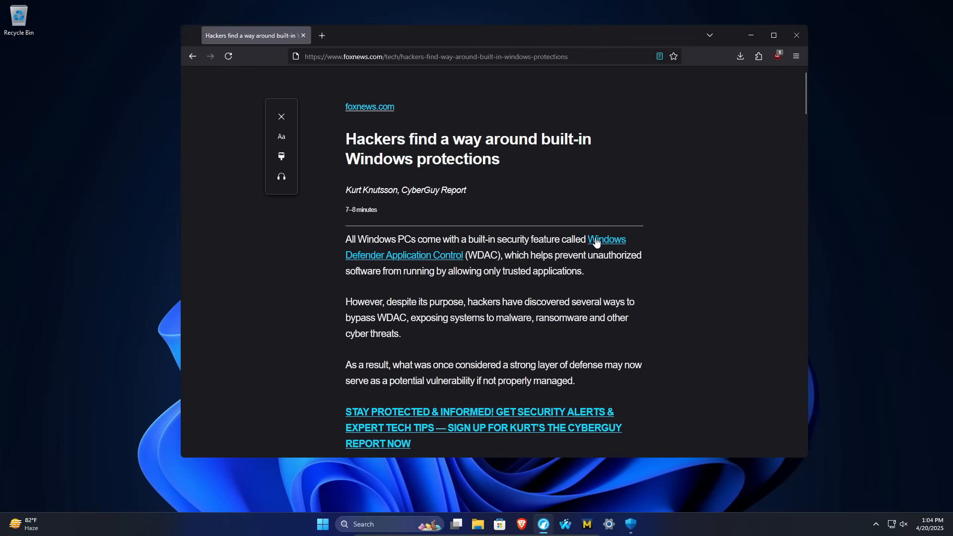
mouse_move(462, 262)
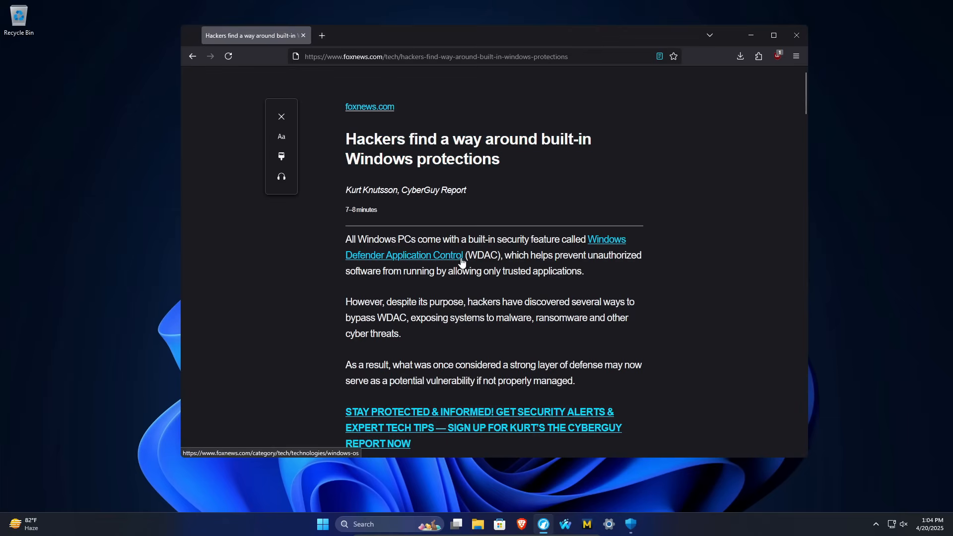
mouse_move(487, 258)
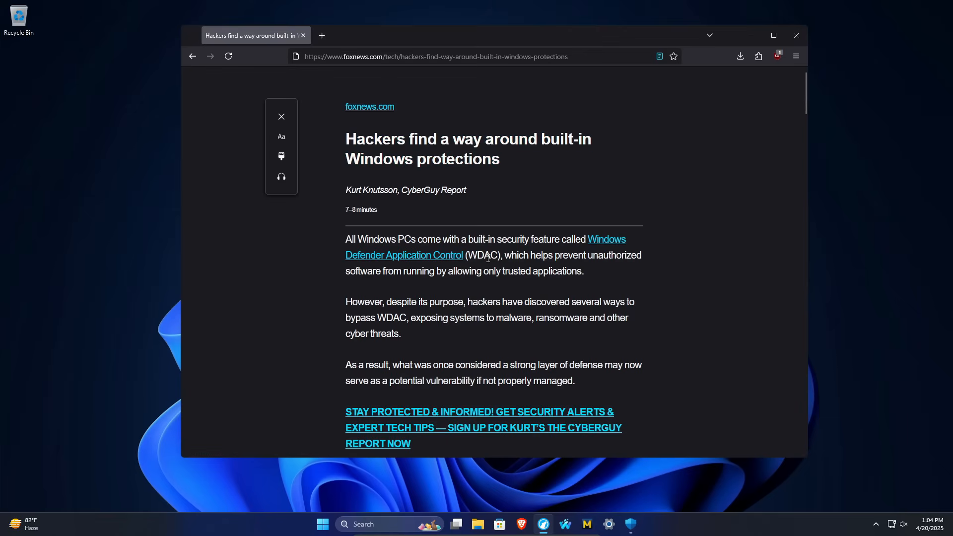
Step: Open Windows Security from the taskbar to view App & browser control settings
click(631, 524)
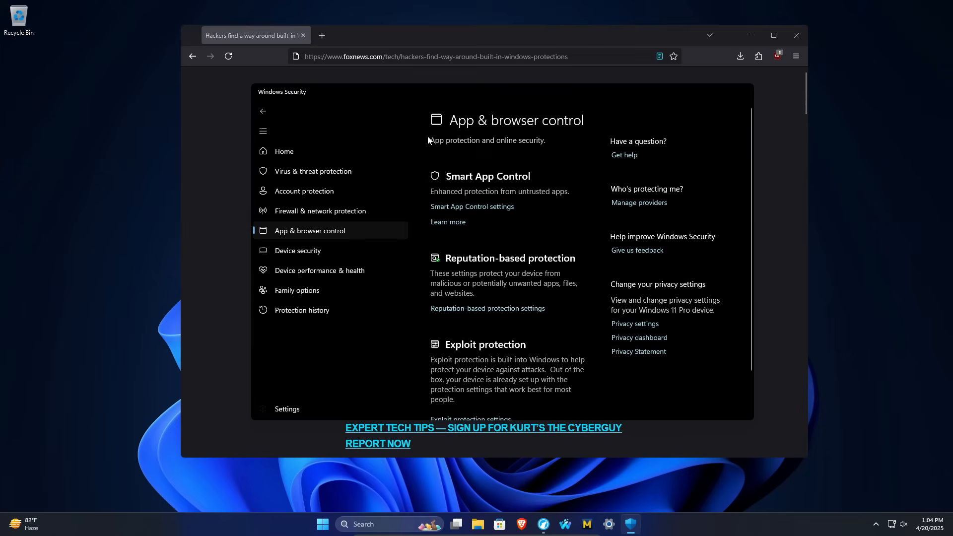
mouse_move(300, 235)
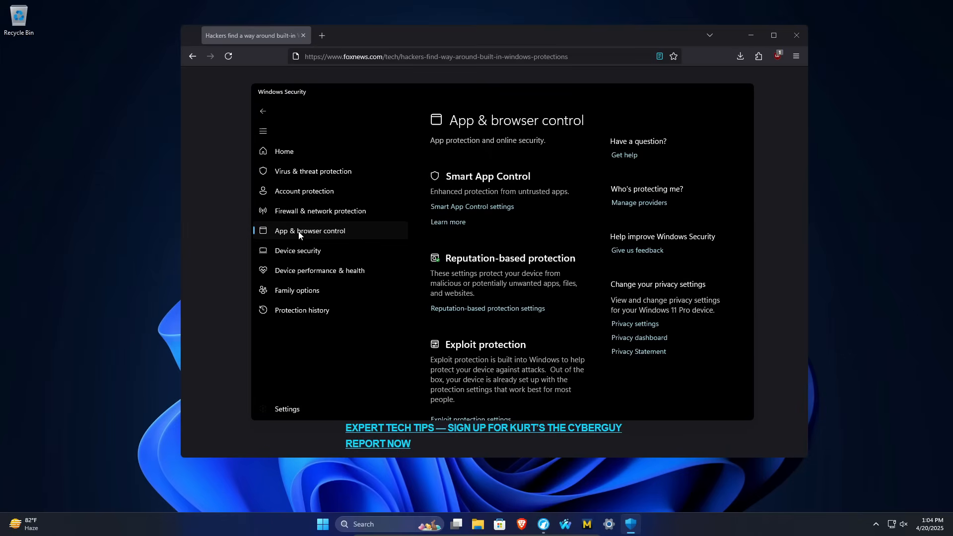
mouse_move(471, 309)
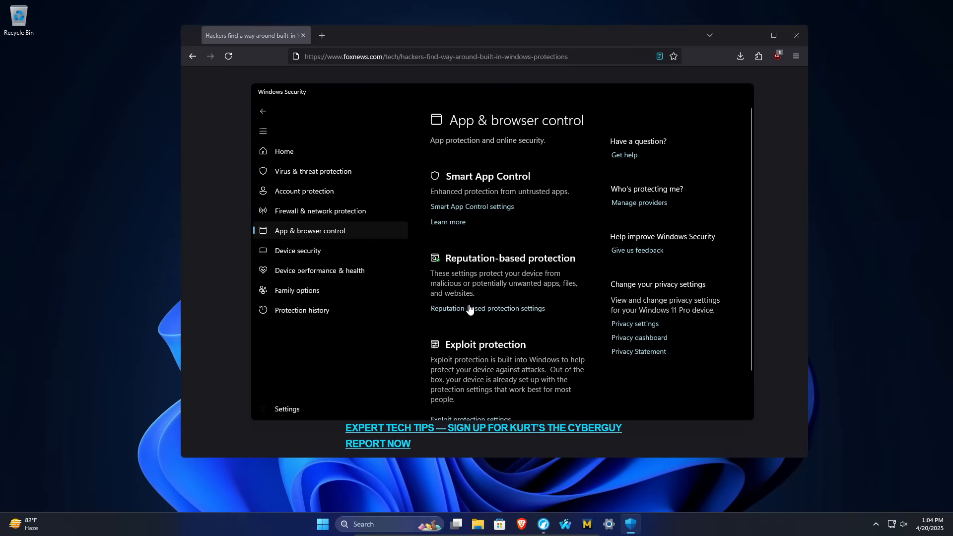
mouse_move(494, 286)
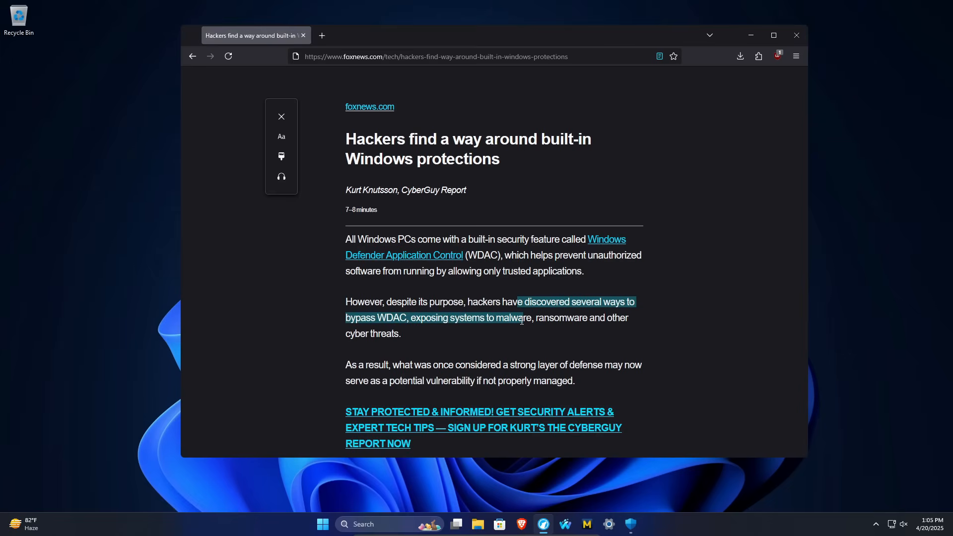
Step: Scroll the Firefox article to the 'How hackers bypass Windows Defender Application Control' section
scroll(down, 3)
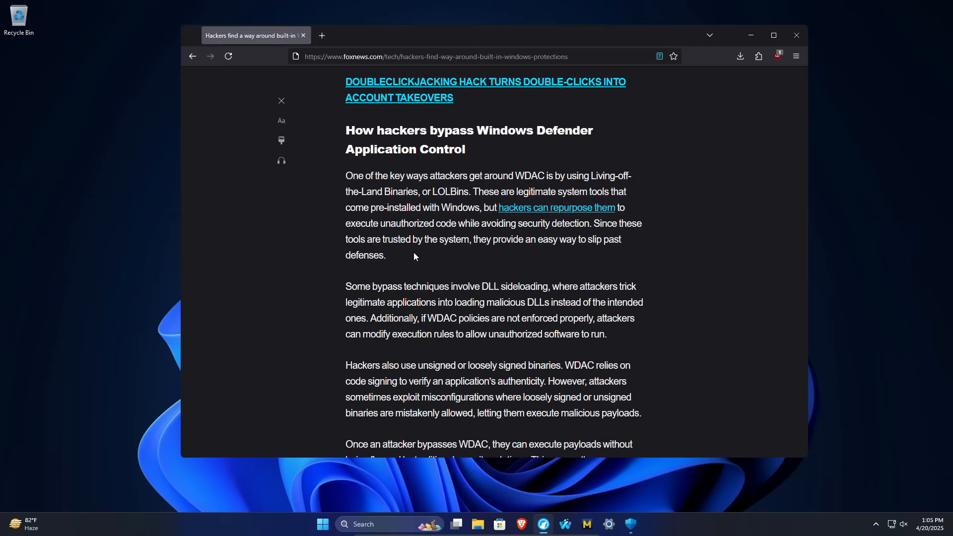
mouse_move(527, 258)
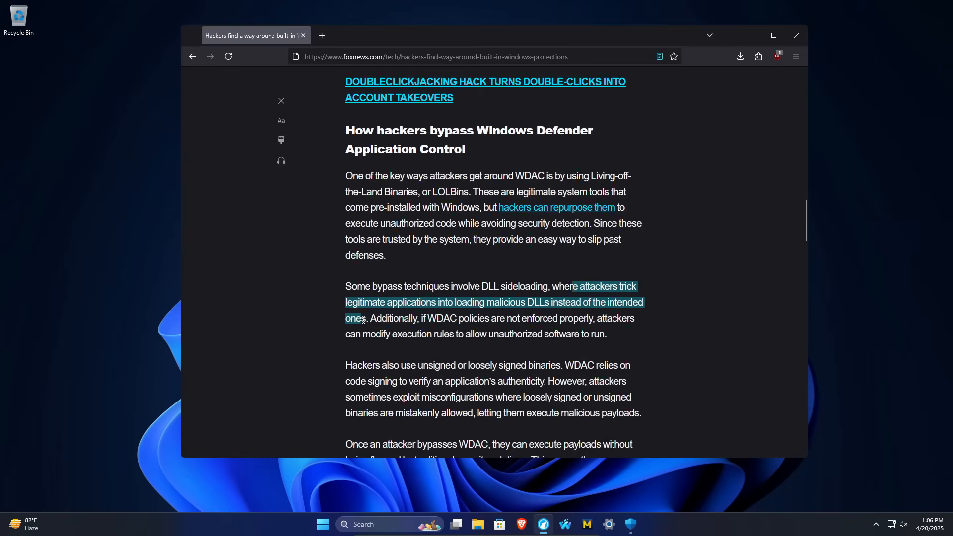
scroll(down, 3)
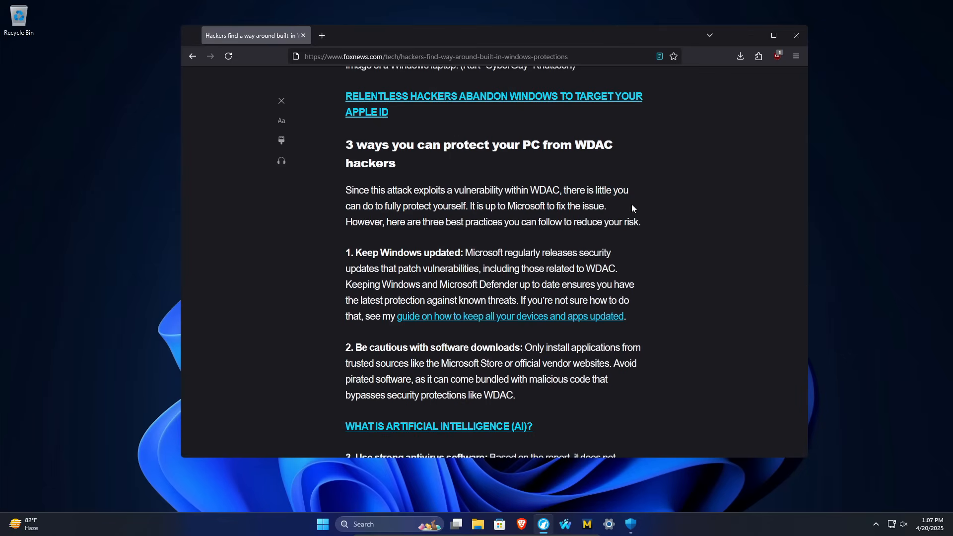
mouse_move(359, 249)
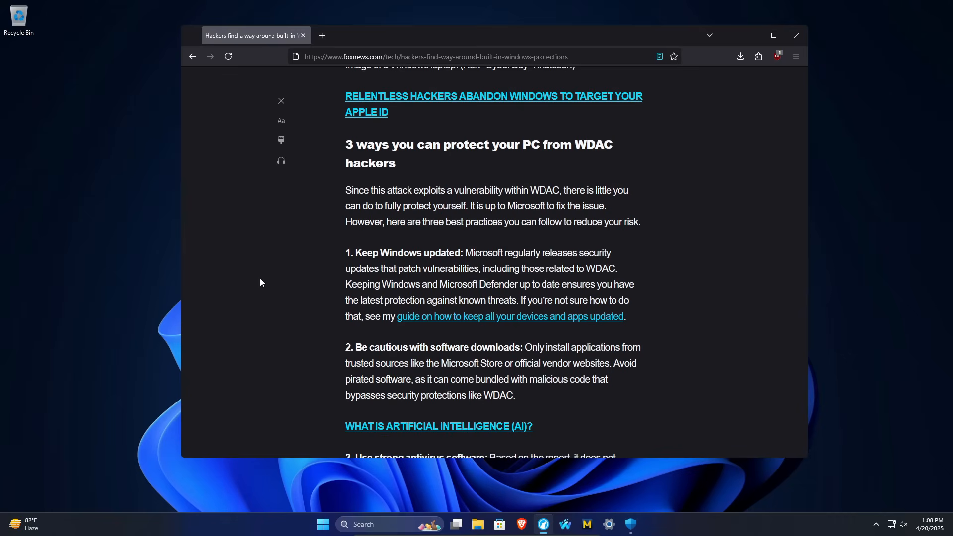
Step: Close the Firefox article window after reaching the WDAC protection tips, leaving the desktop
click(795, 35)
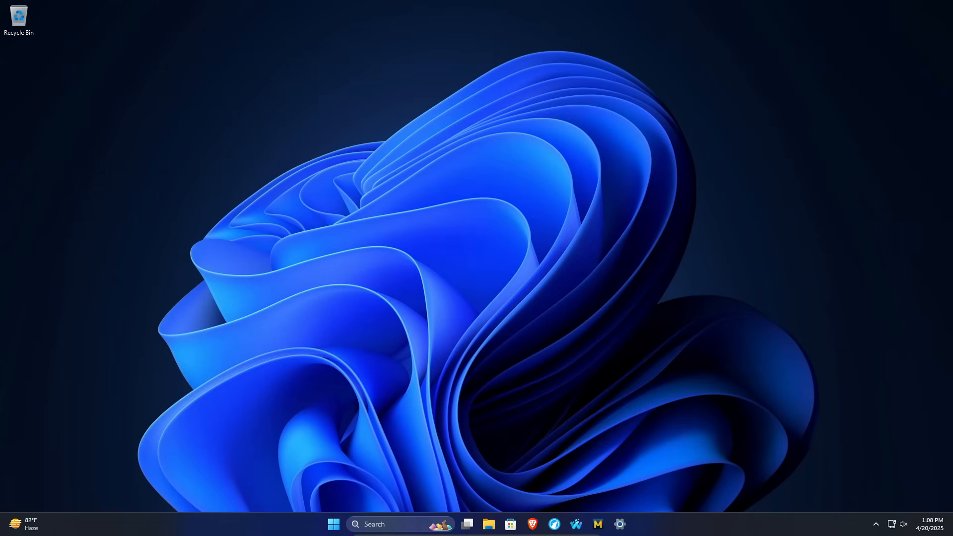